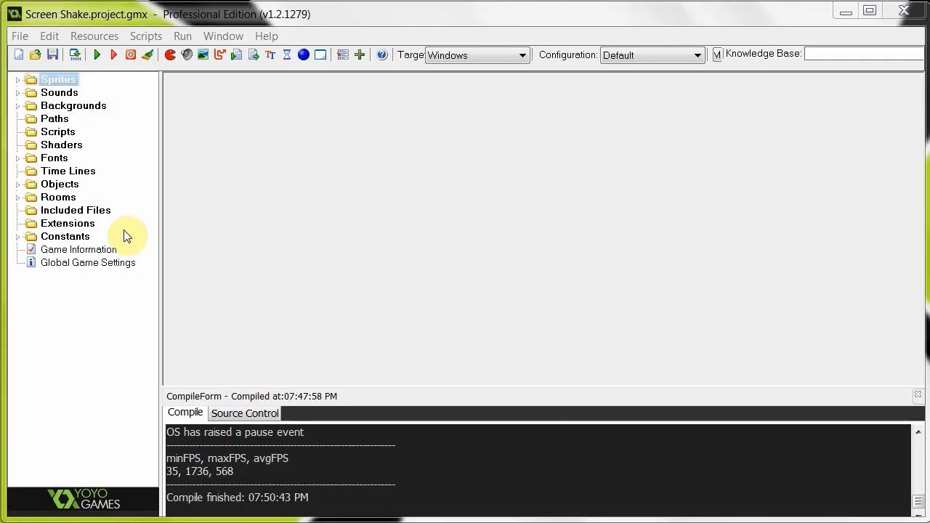
Open obj_player's Object Properties from the resource tree
double_click(72, 198)
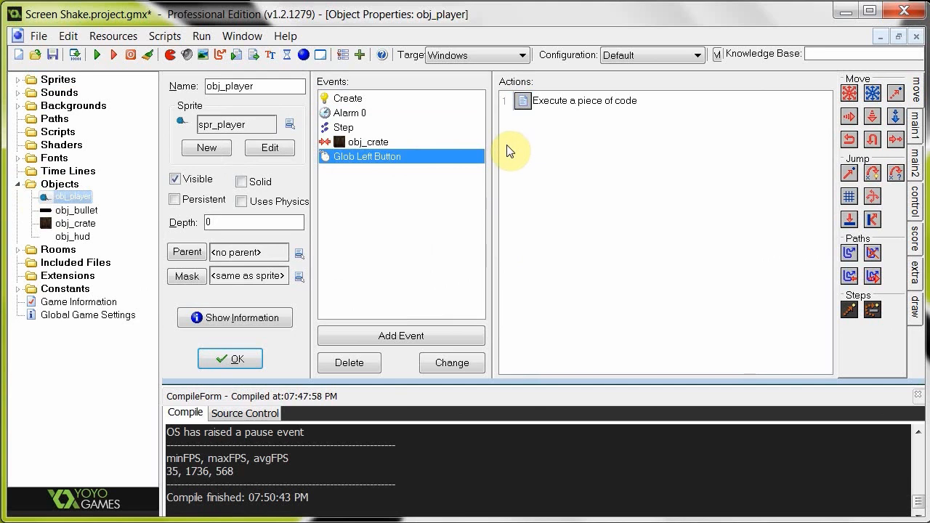
mouse_move(425, 146)
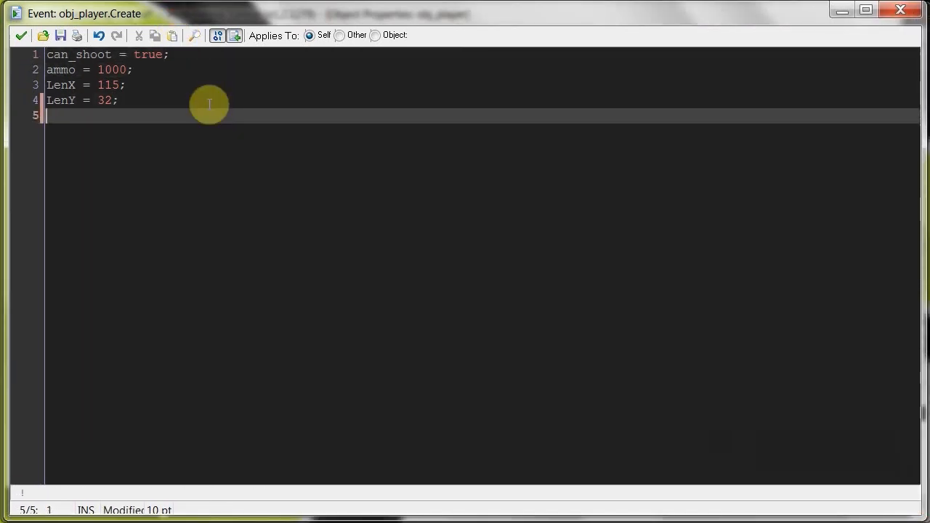
Add shakeIntensity = 0; to the Create event code and save it
text(shakeInten)
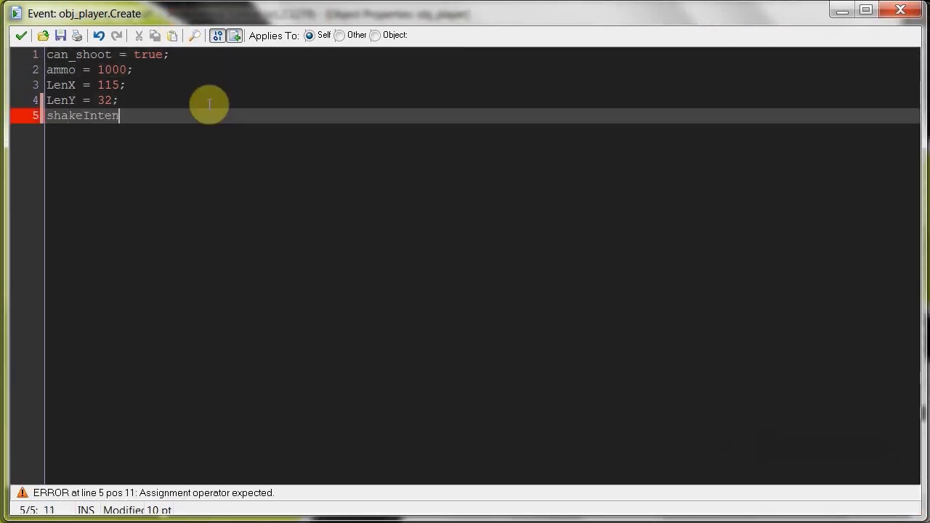
text(sity =)
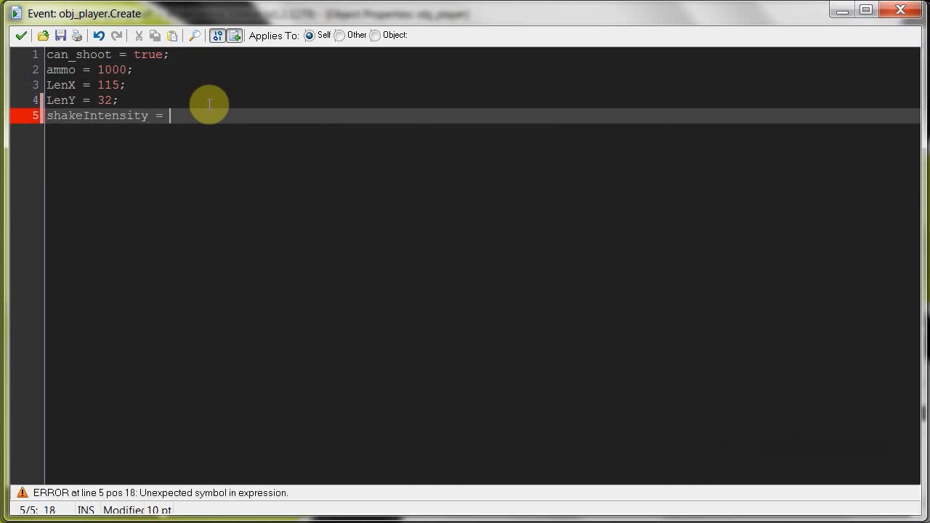
text(0;)
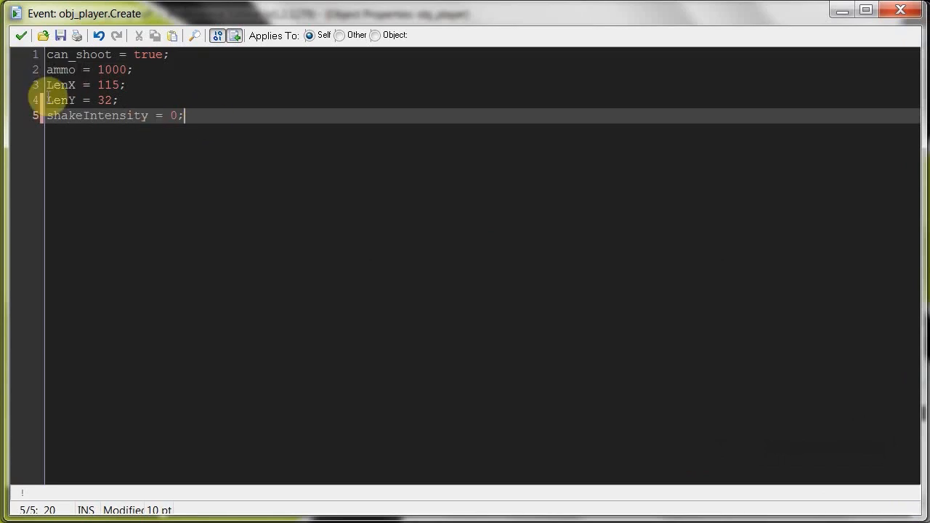
click(20, 35)
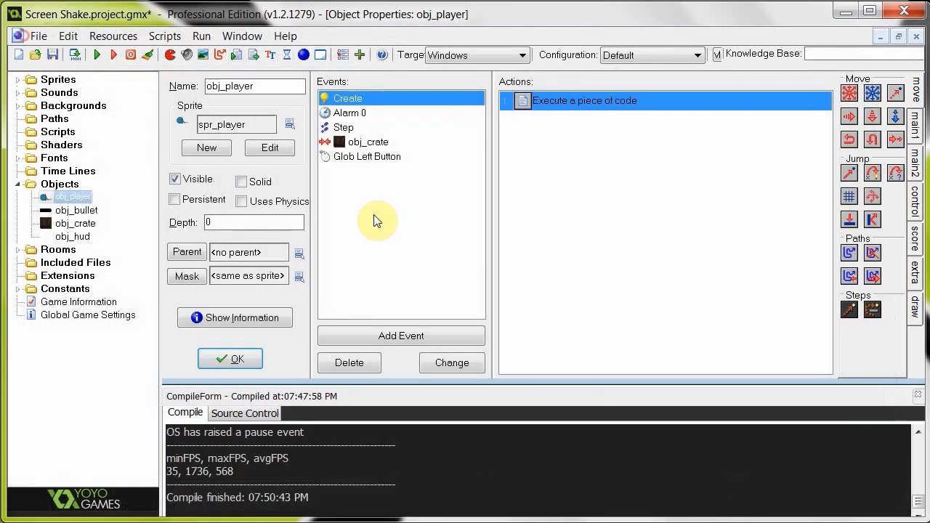
Make the Glob Left Button code set shakeIntensity = 10 and alarm[1] = 0.2 * room_speed, then save it
double_click(584, 100)
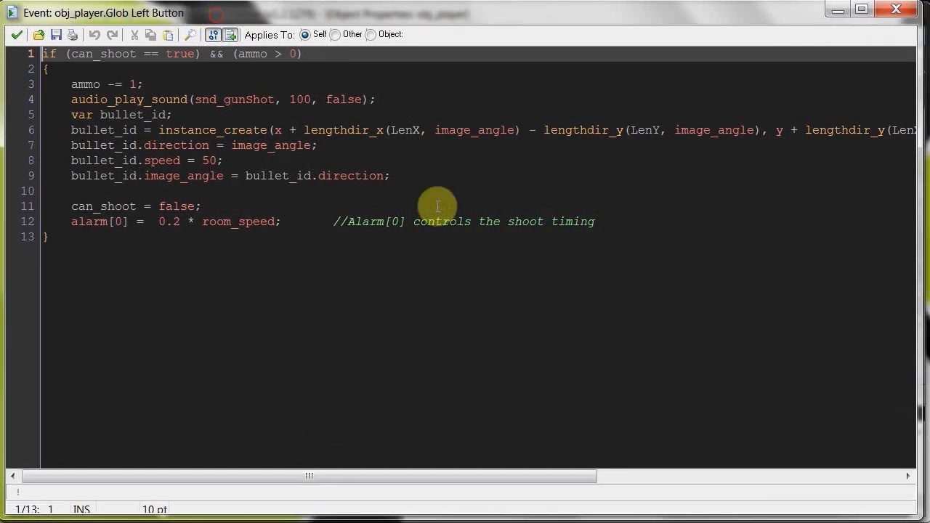
mouse_move(574, 268)
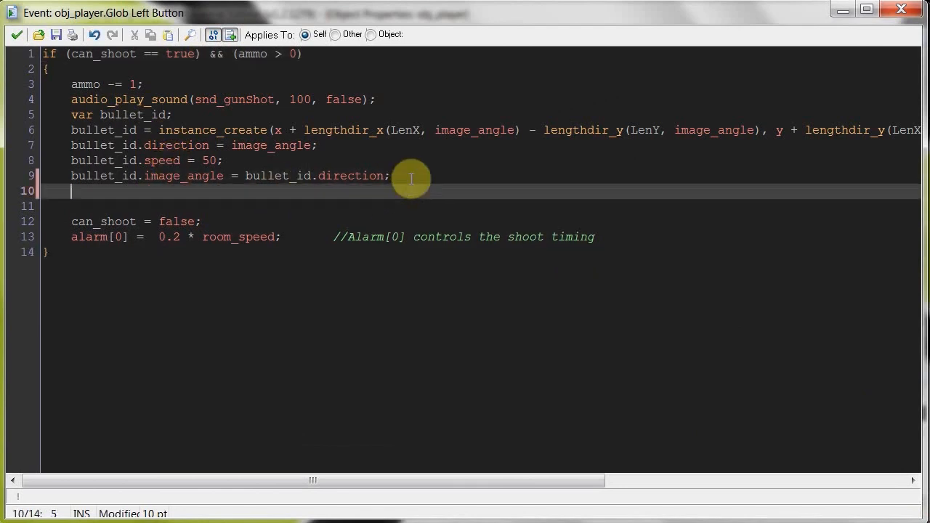
text(shakeIntensity)
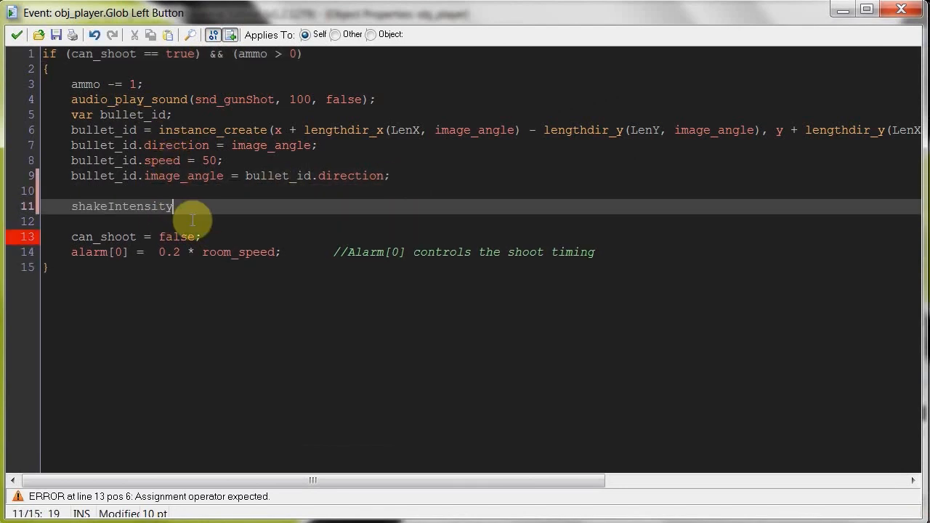
text(= 10;)
text(a)
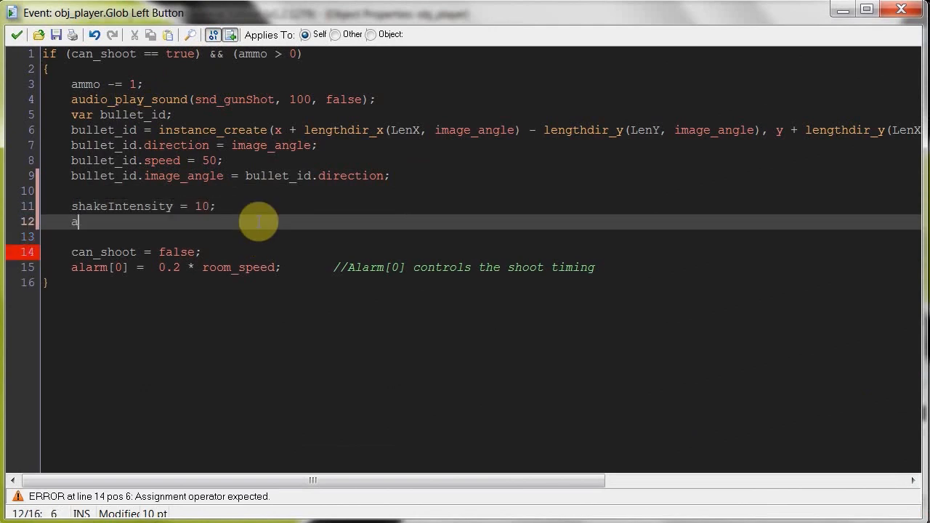
text(larm[)
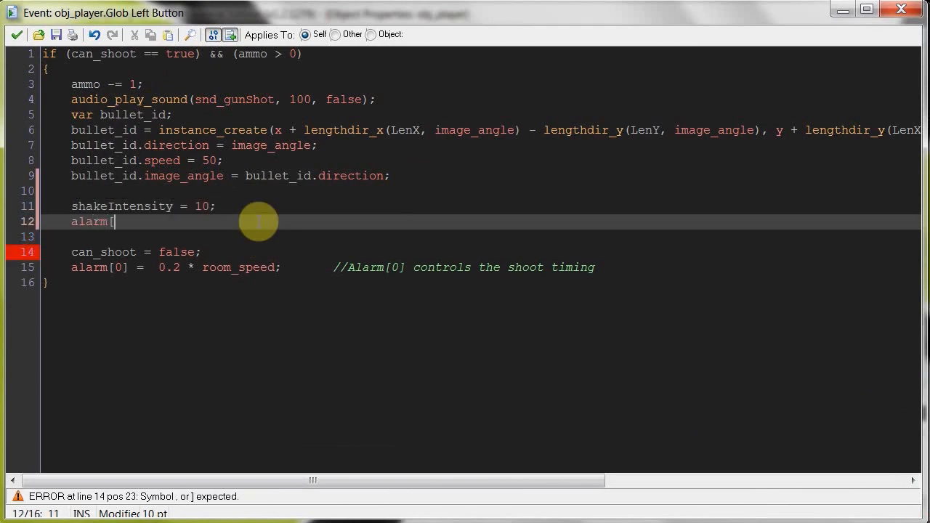
text(1)
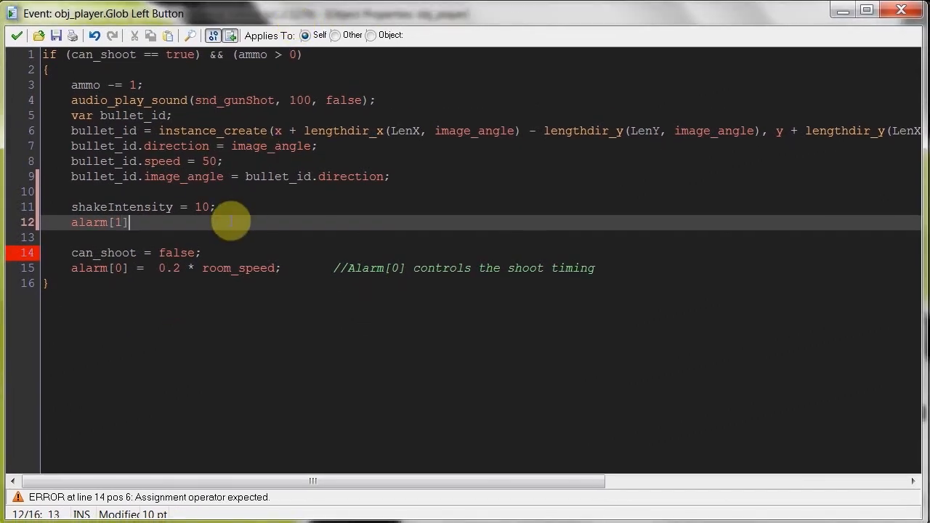
text(= 0.2 * room)
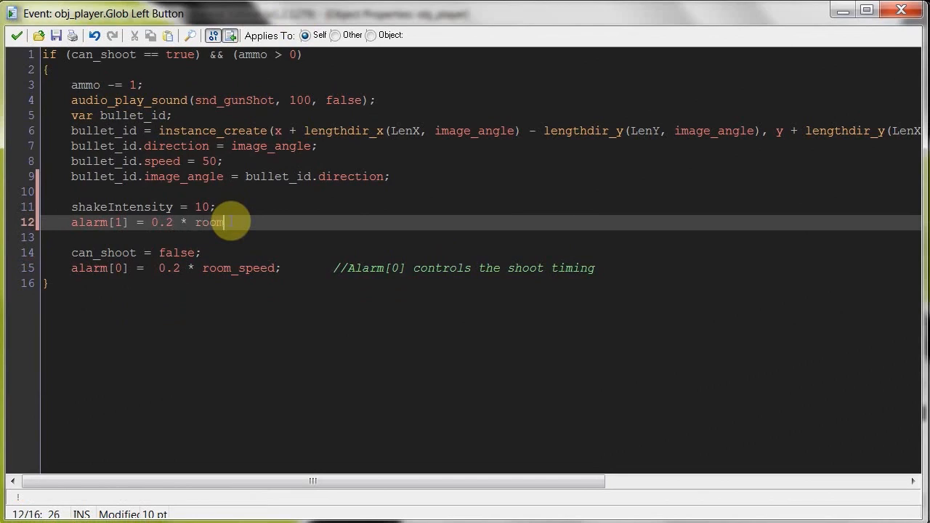
text(_speed;)
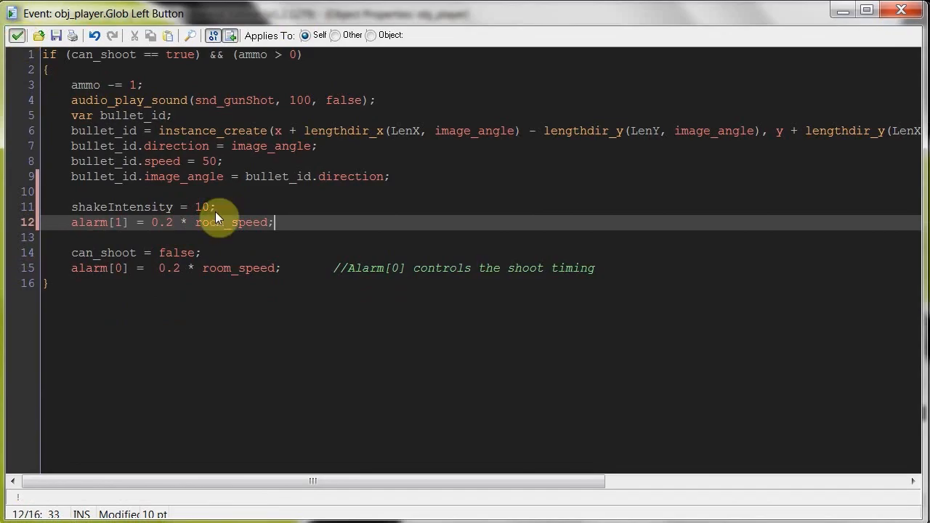
click(378, 182)
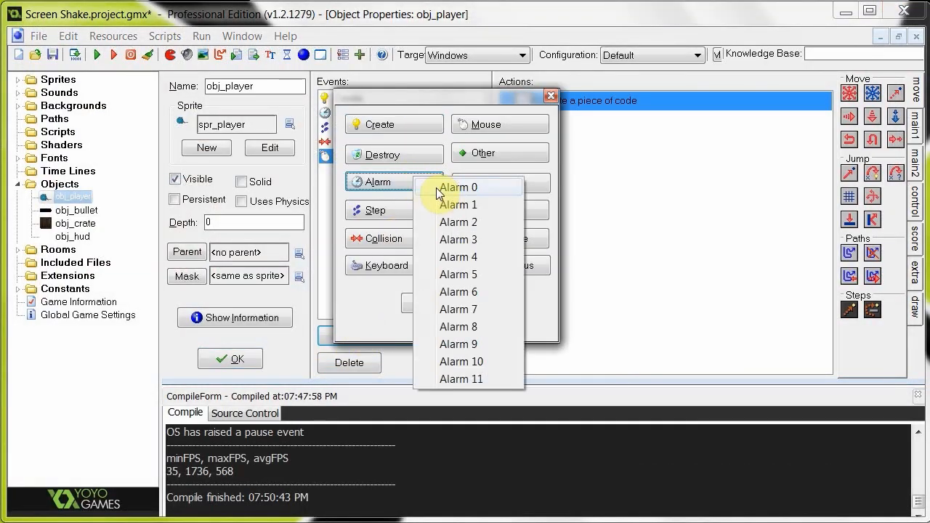
Add an Alarm 1 event to obj_player
click(456, 203)
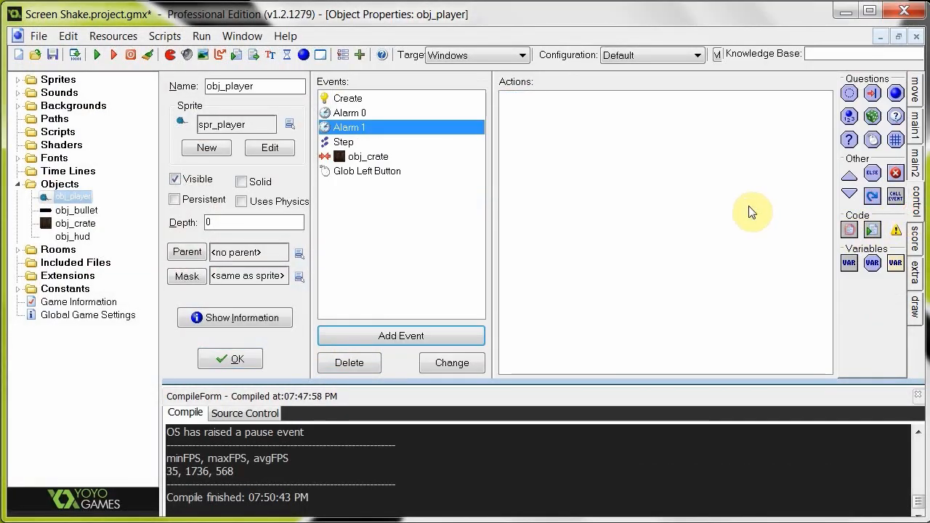
Give Alarm 1 a code action: shakeIntensity -= 10; alarm[1] = 0.2 * room_speed;
double_click(352, 128)
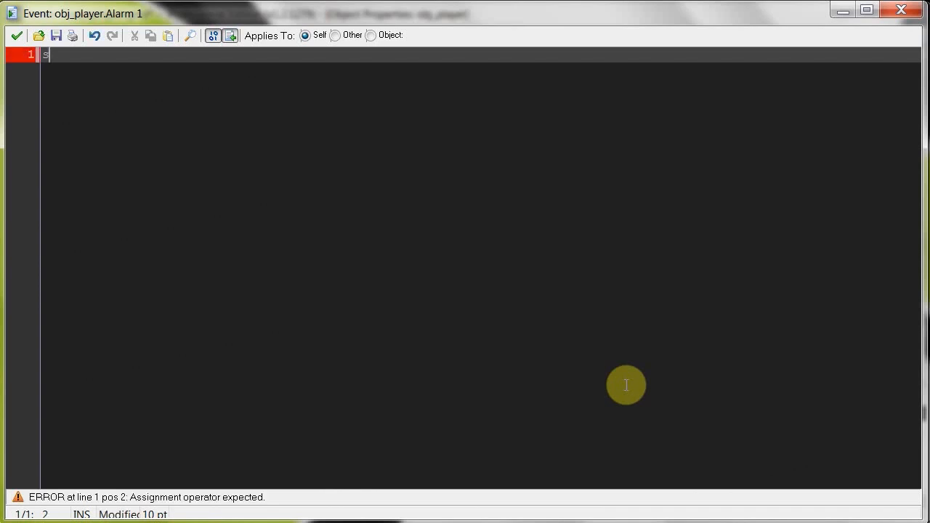
text(hakeIntensity)
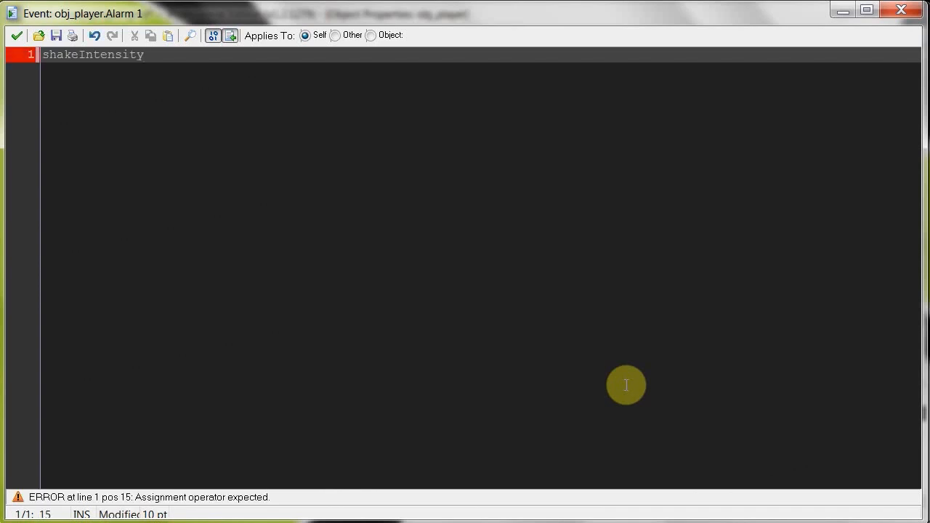
text(-=)
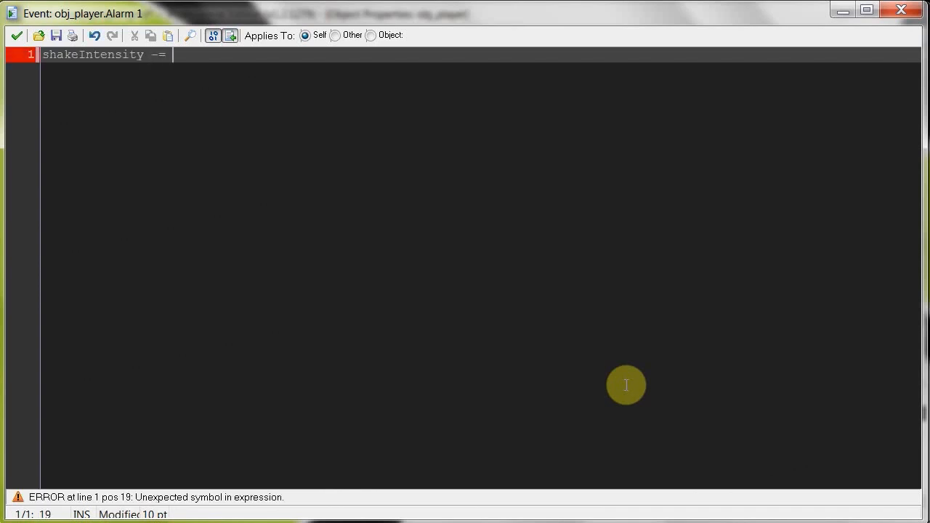
text(10;)
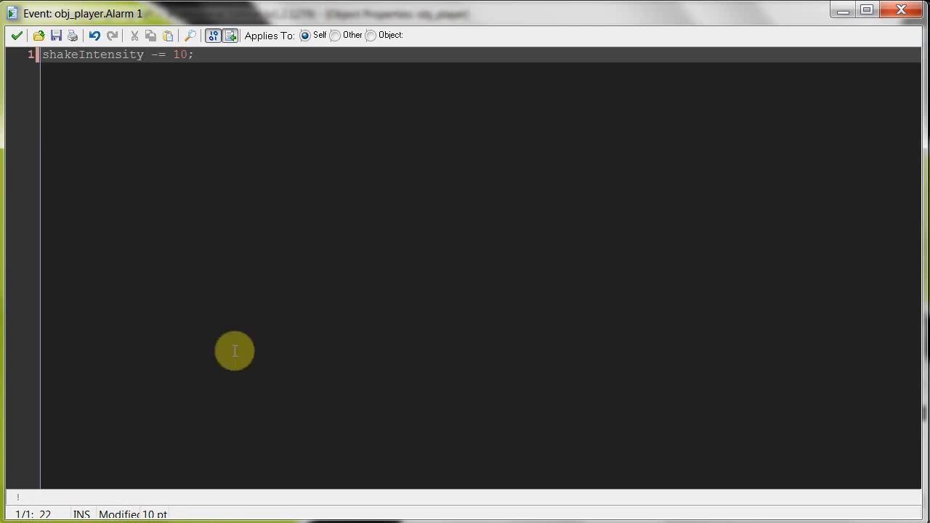
mouse_move(202, 92)
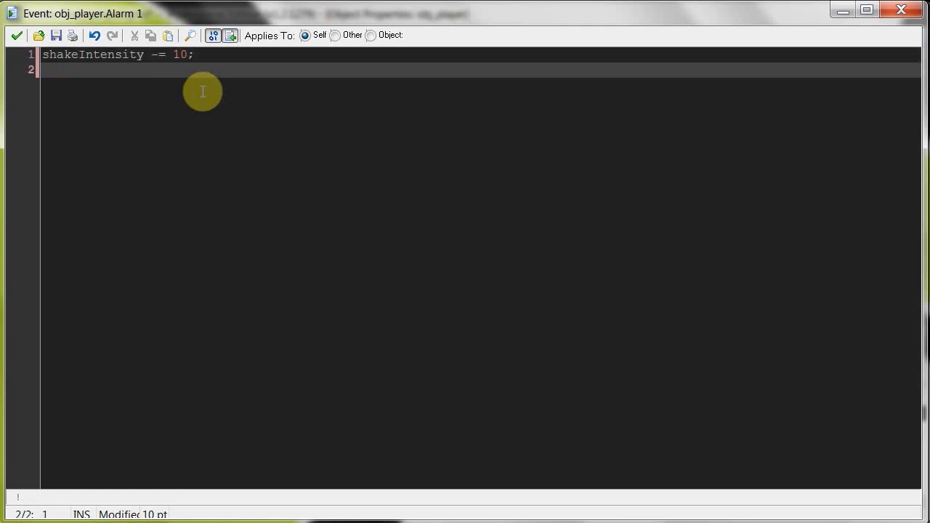
text(alarm[1)
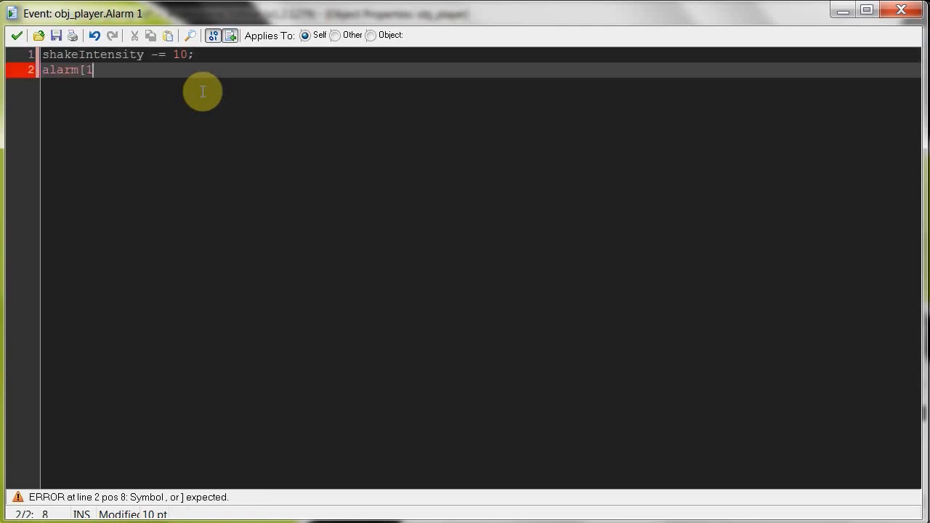
text(] = 0)
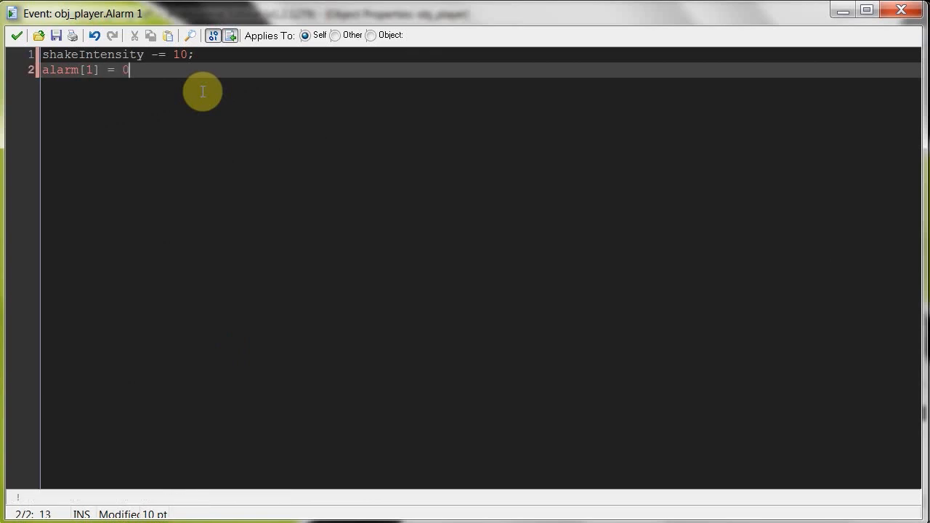
text(.2 * room)
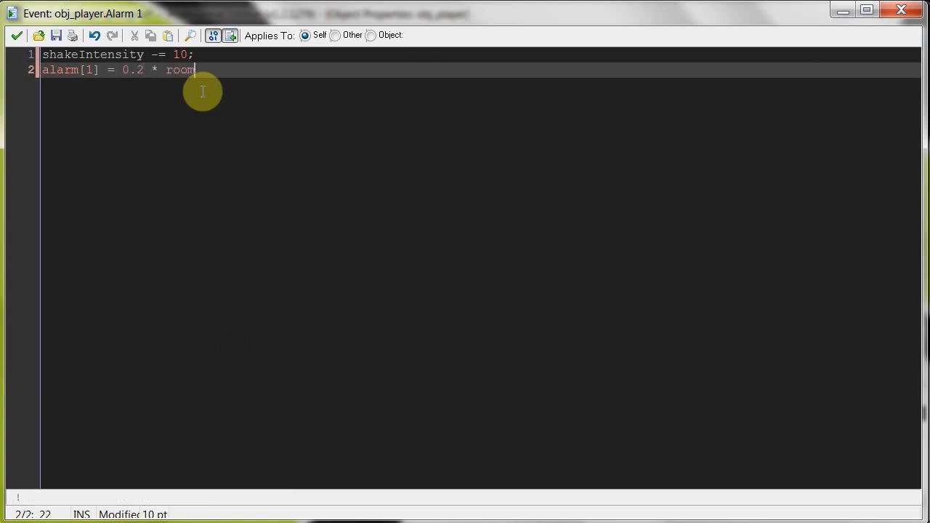
text(+seed)
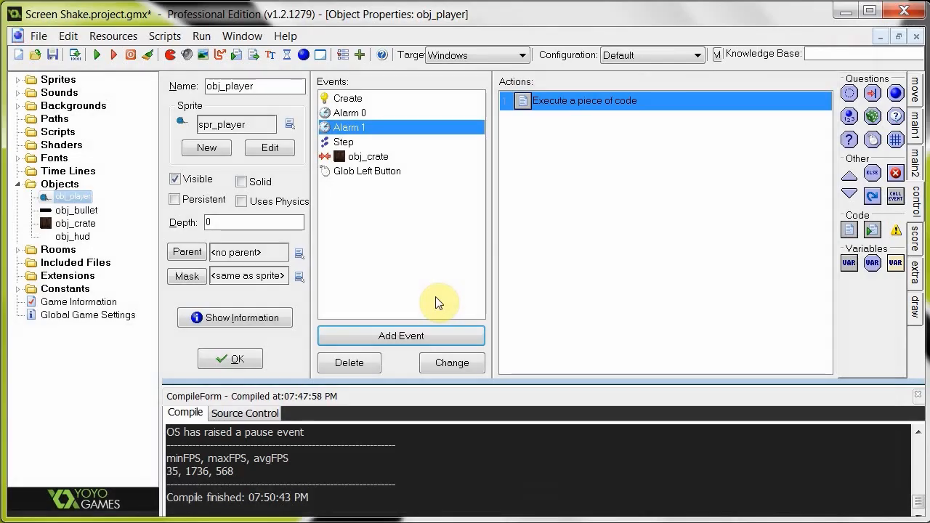
mouse_move(396, 204)
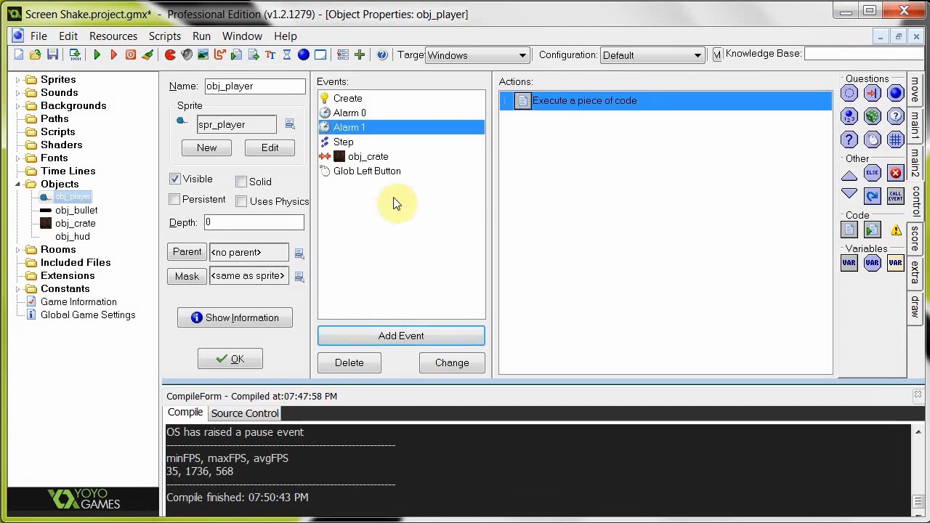
Start an if (shakeIntensity > 10) condition on line 3 of the Step code
double_click(584, 100)
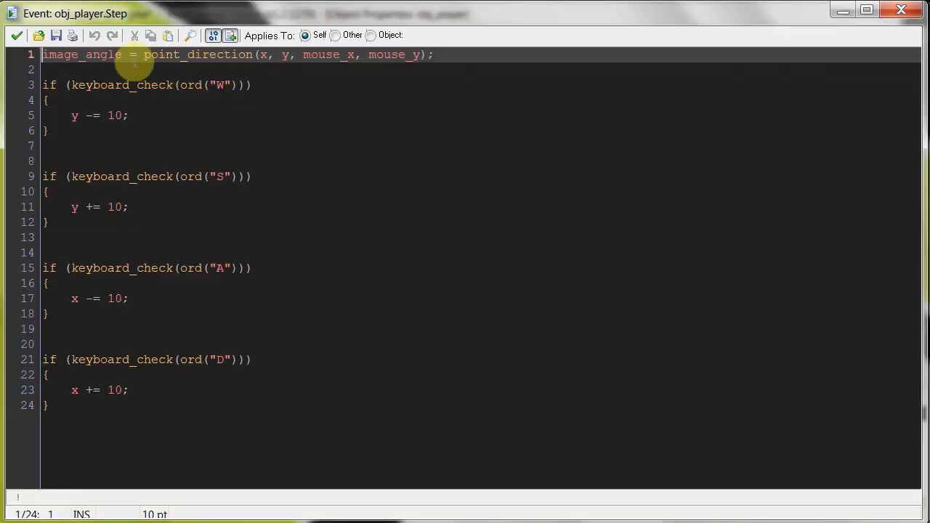
mouse_move(284, 55)
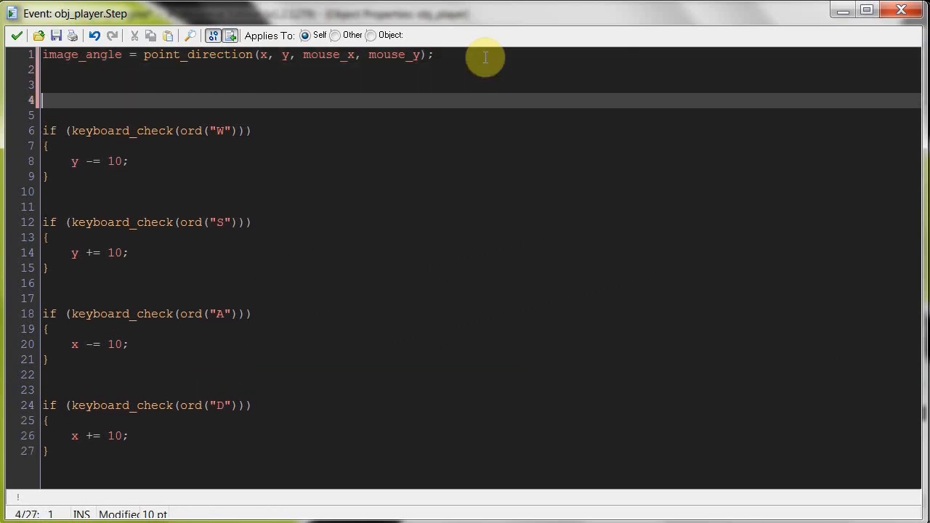
text(if)
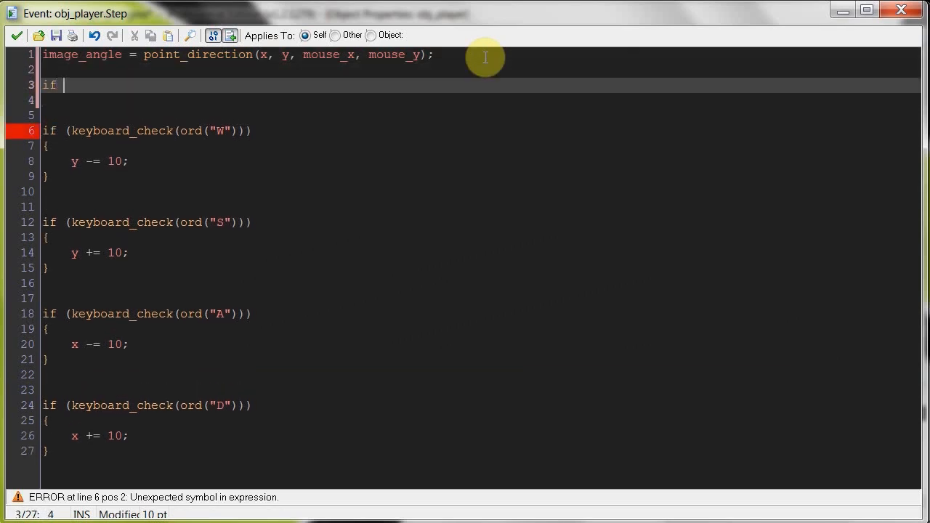
text((shakeIntensity)
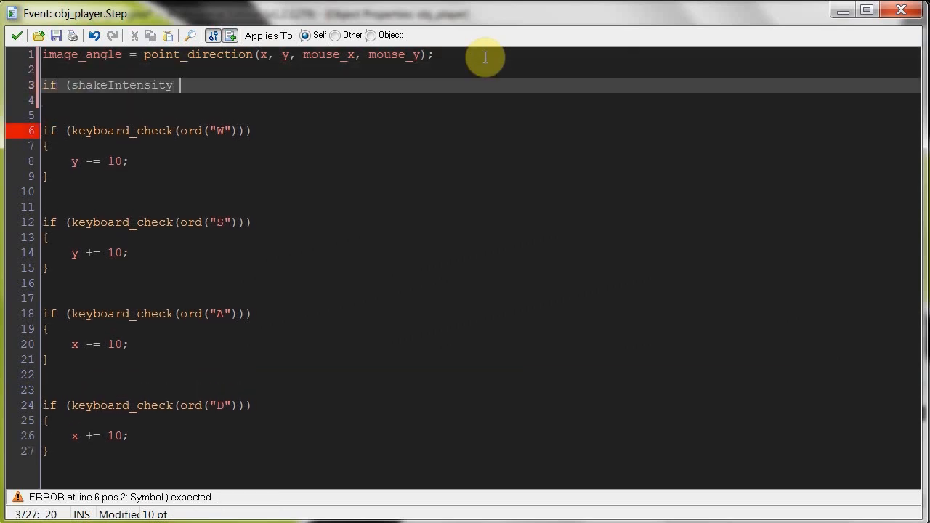
text(> 10))
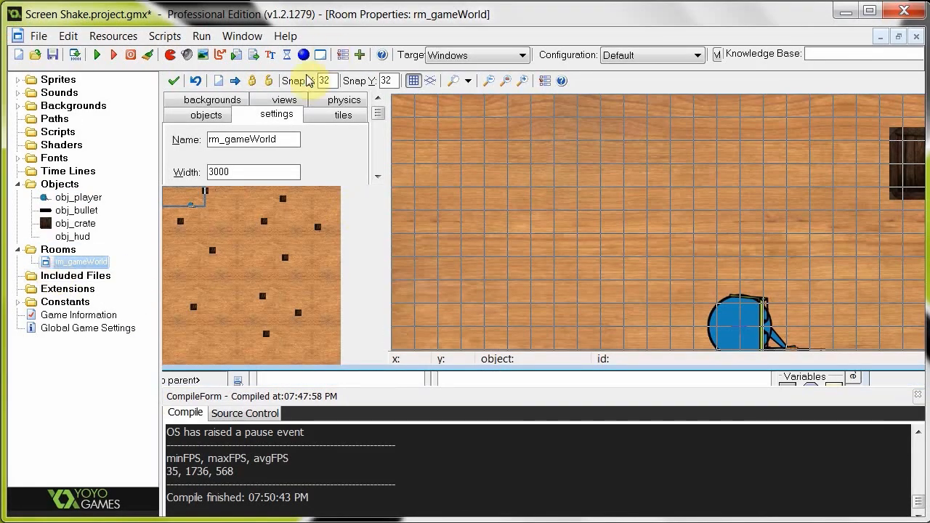
Bring obj_player's Object Properties window to the front
click(285, 99)
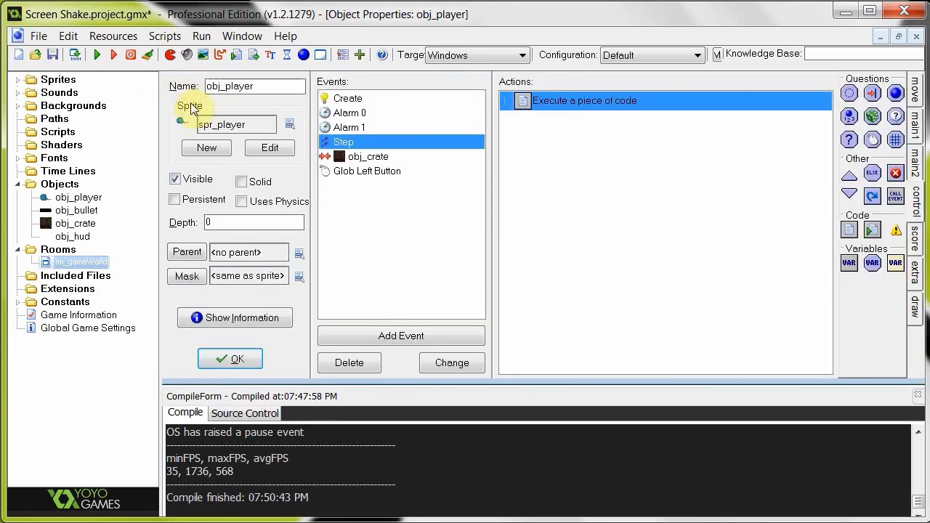
Inside the shake block, offset view_xview[0] and view_yview[0] by choose(random(shakeIntensity), random(-shakeIntensity))
double_click(584, 100)
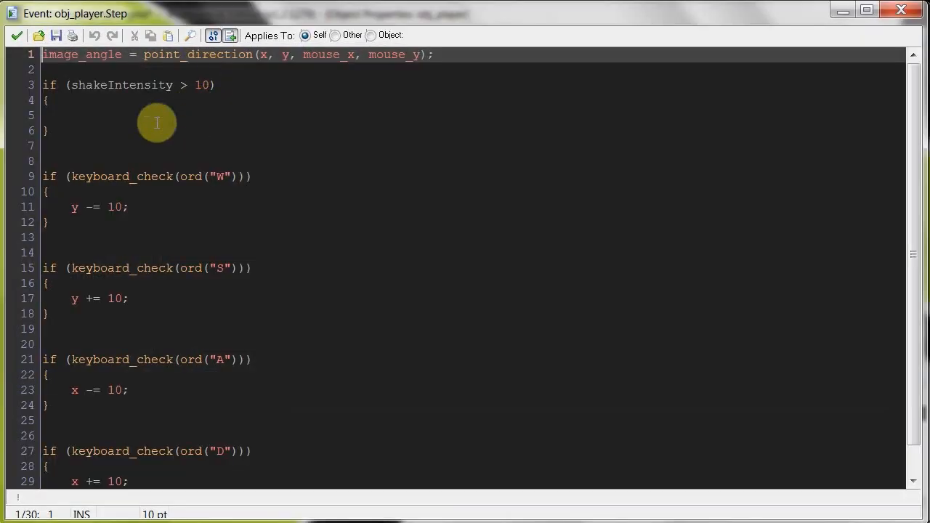
click(145, 115)
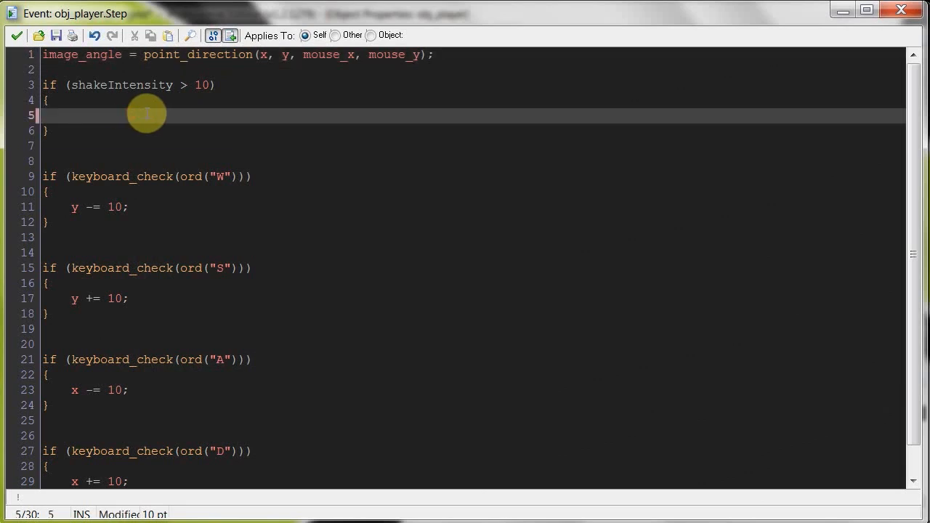
text(view)
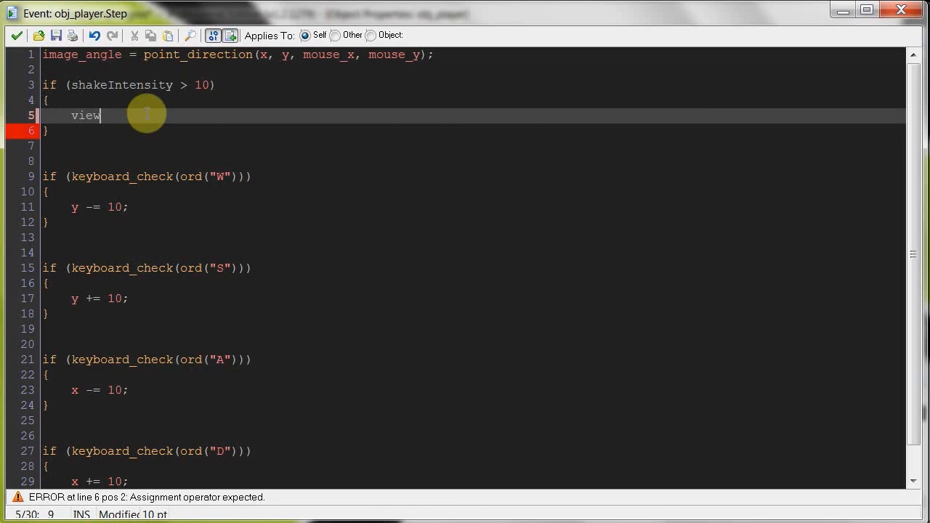
text(xview[0)
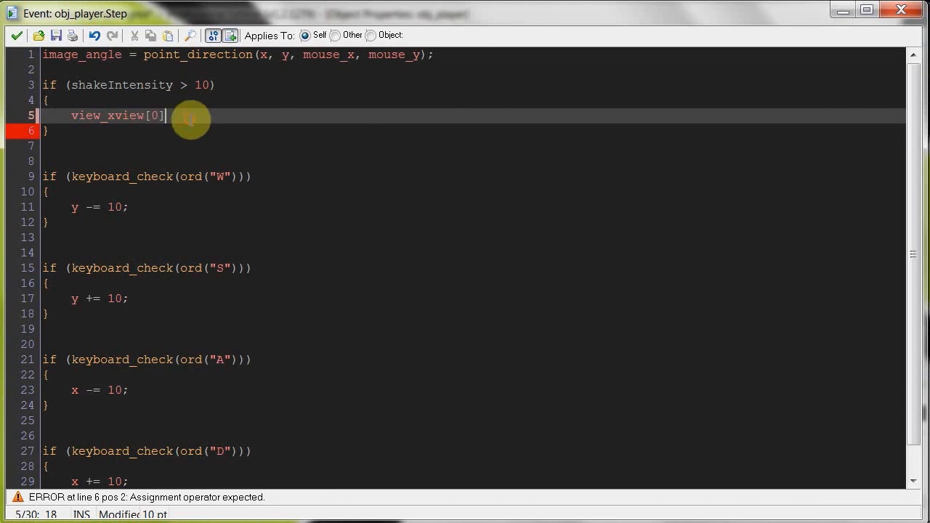
text(+=)
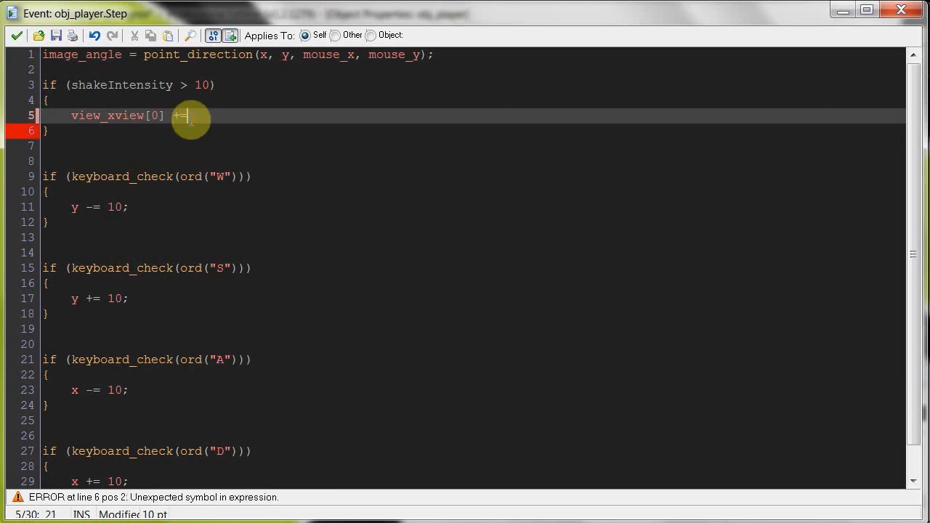
text(chose)
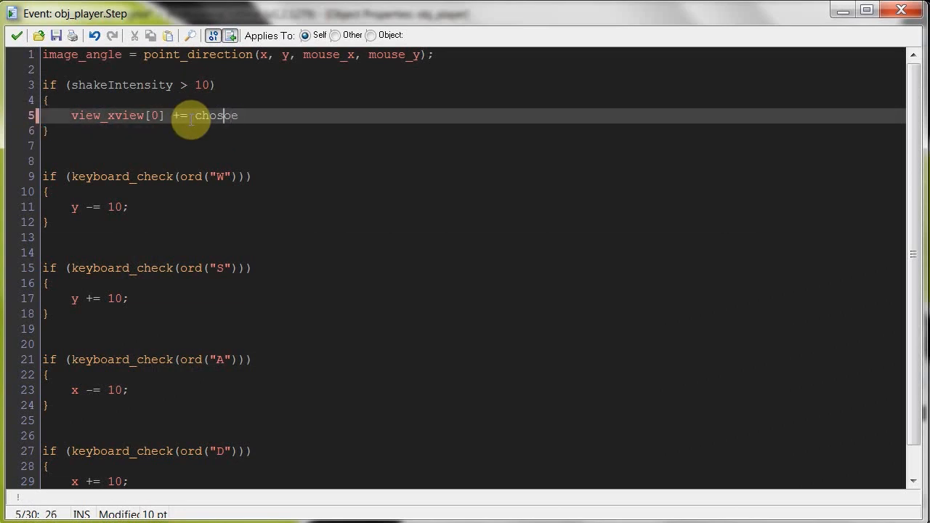
text(()
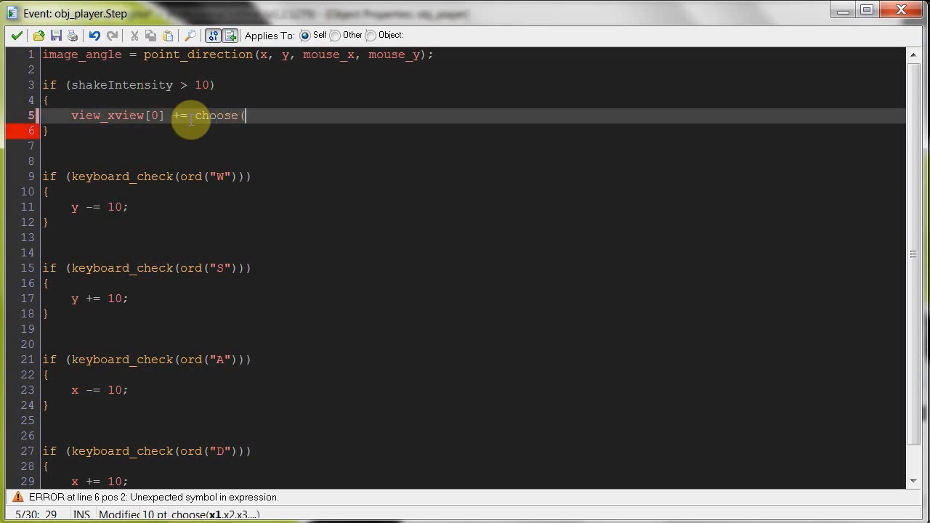
text(random)
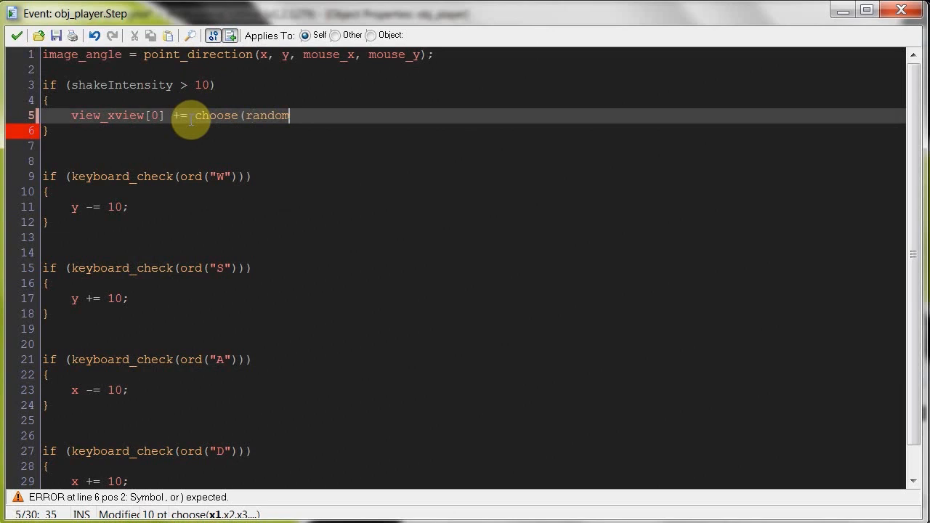
text((shakeIntensity)
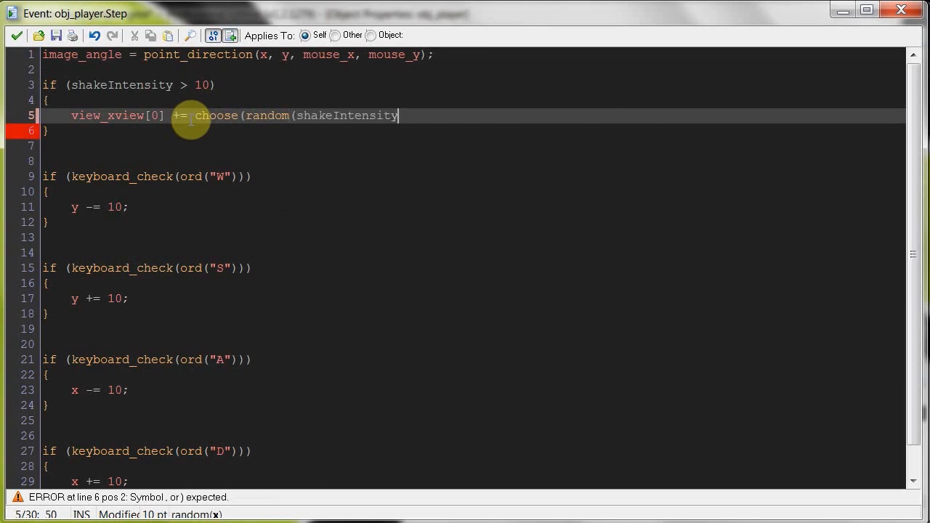
text(), random)
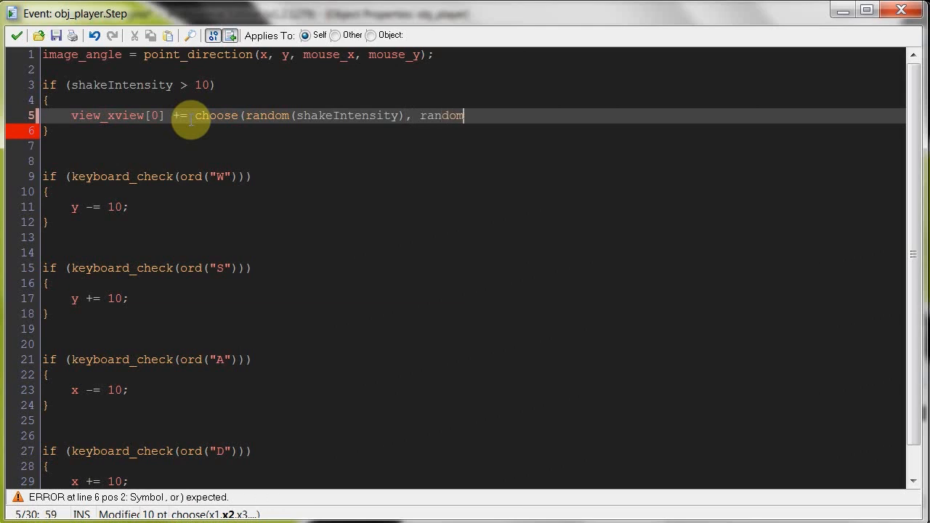
text((-shakeIntensity)
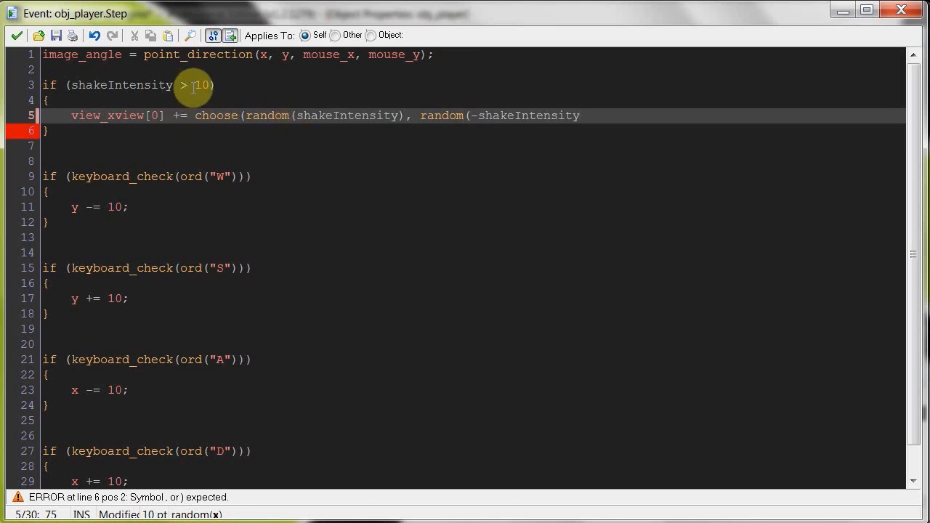
mouse_move(603, 125)
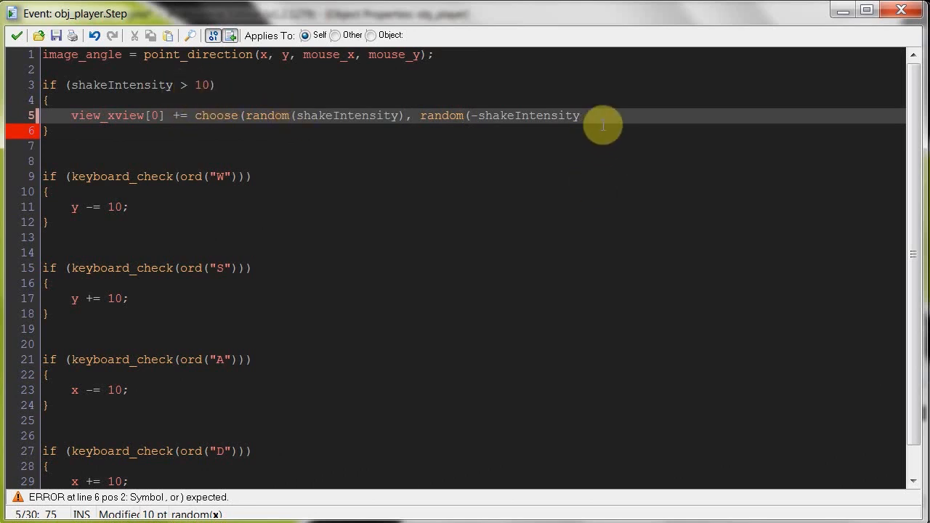
text());)
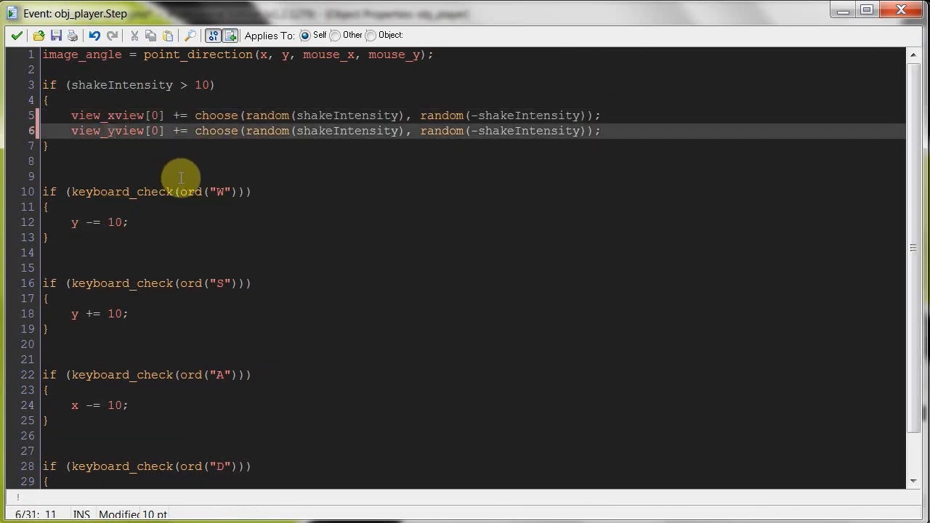
mouse_move(290, 131)
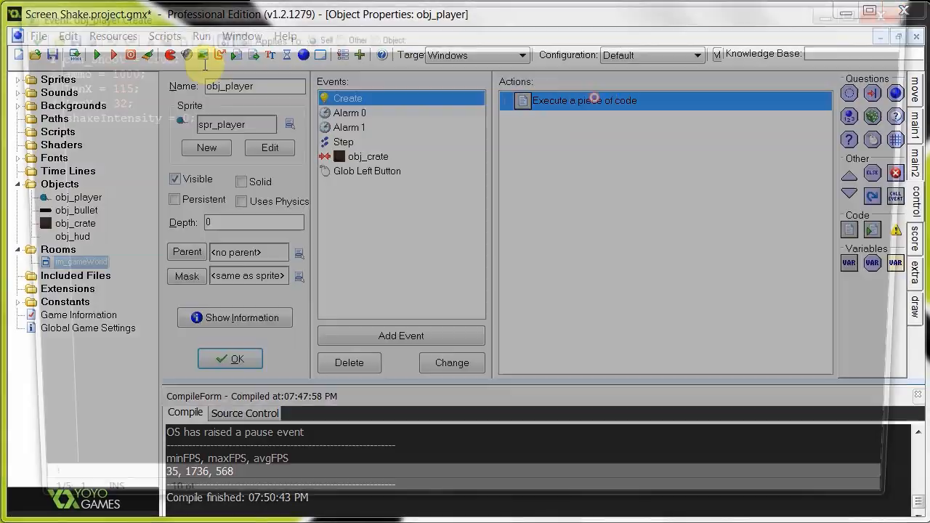
Review the Glob Left Button shooting code and close it unchanged
double_click(585, 100)
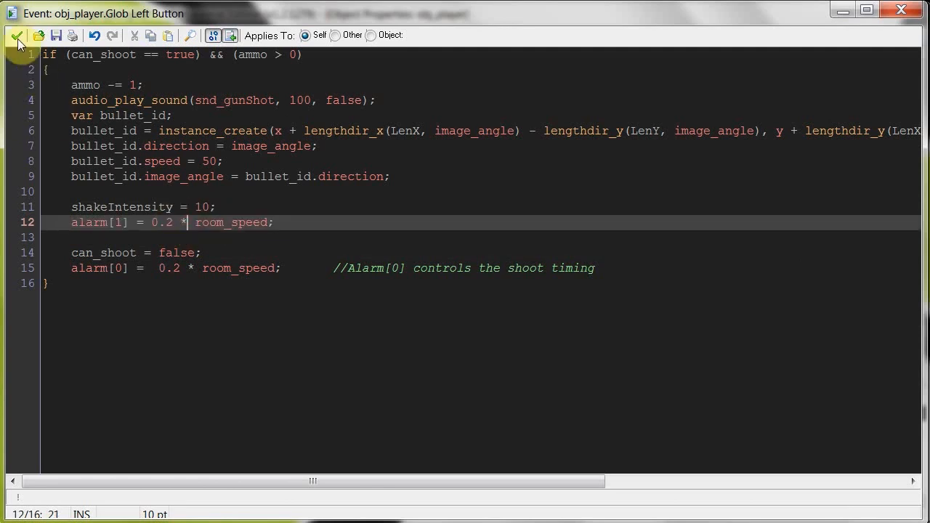
click(15, 34)
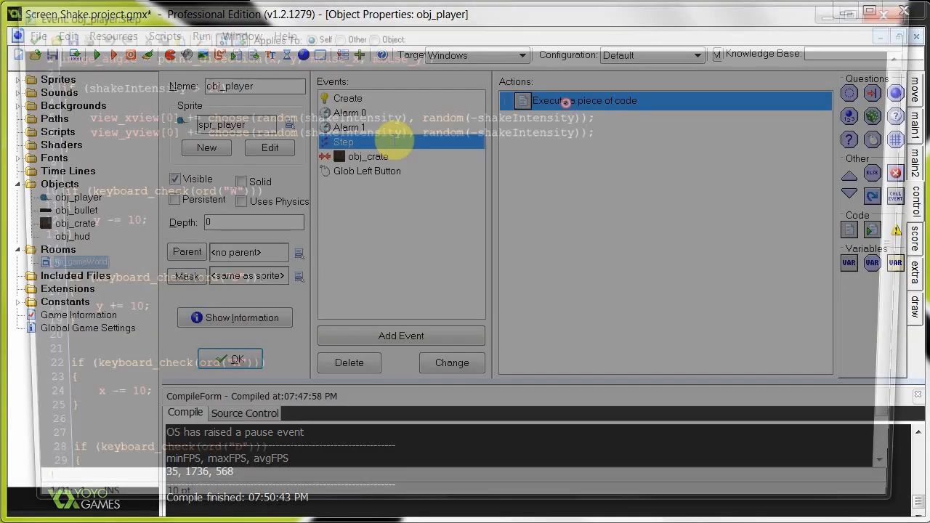
Change the Step code's shake threshold to shakeIntensity > 0 and close the code
double_click(584, 100)
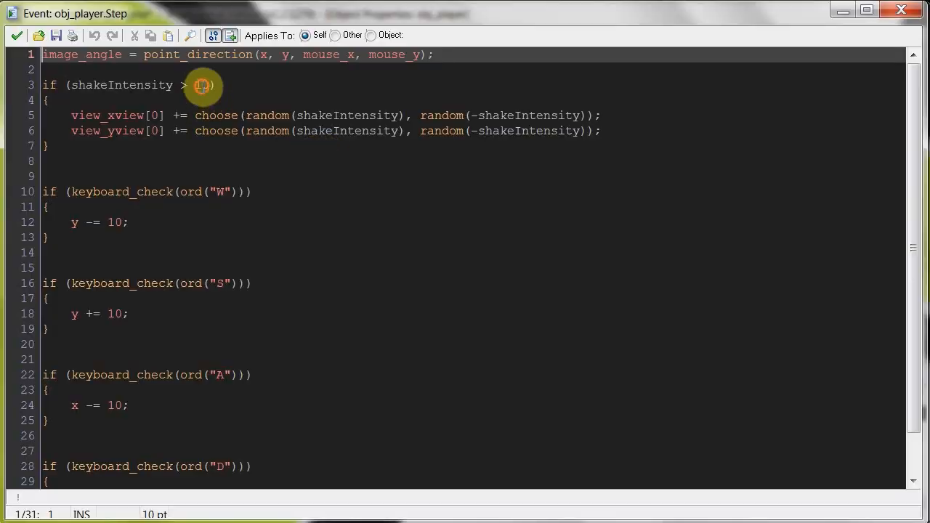
text(0)
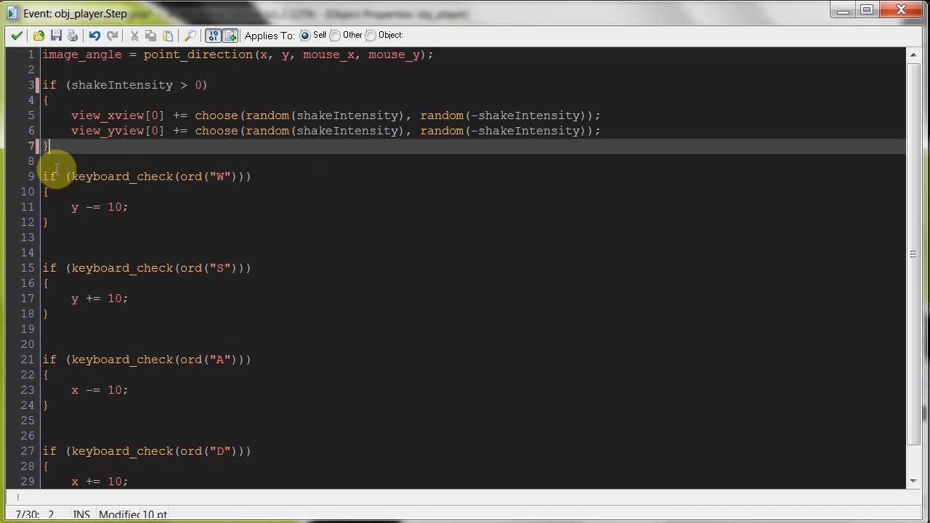
click(96, 55)
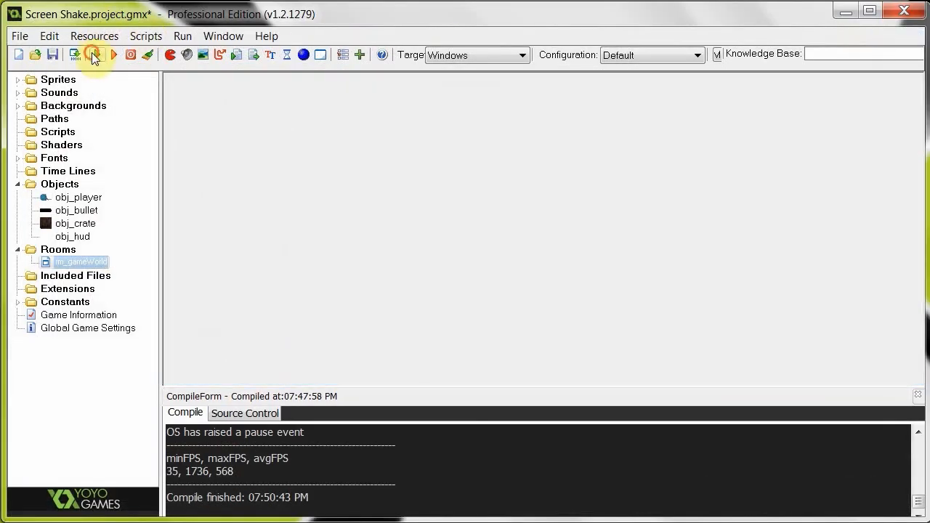
Run the game to test the camera shake when shooting
click(114, 56)
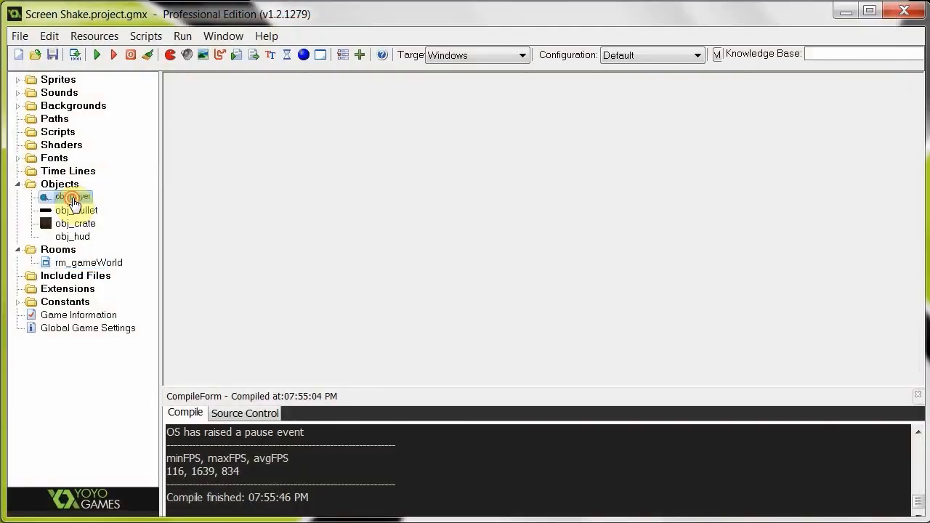
Review obj_player's events, close its properties and run the game to test the shake
double_click(73, 196)
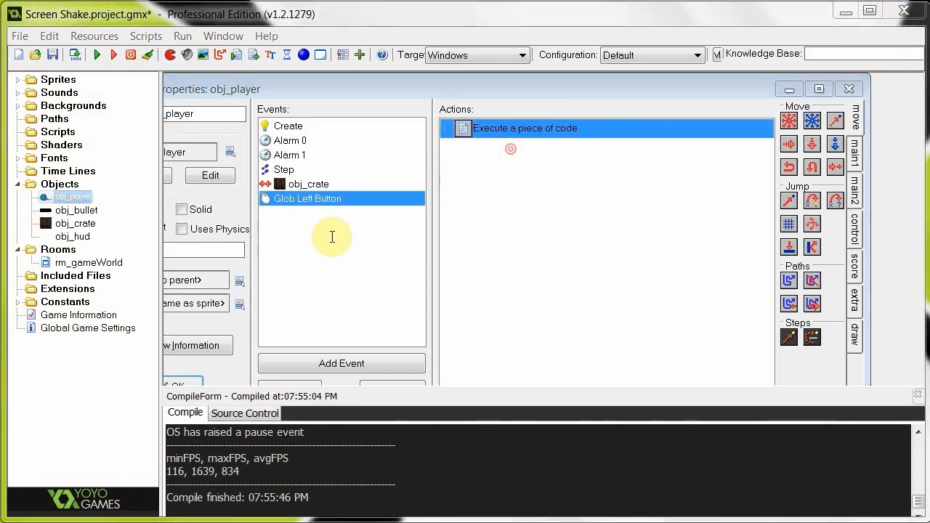
double_click(524, 128)
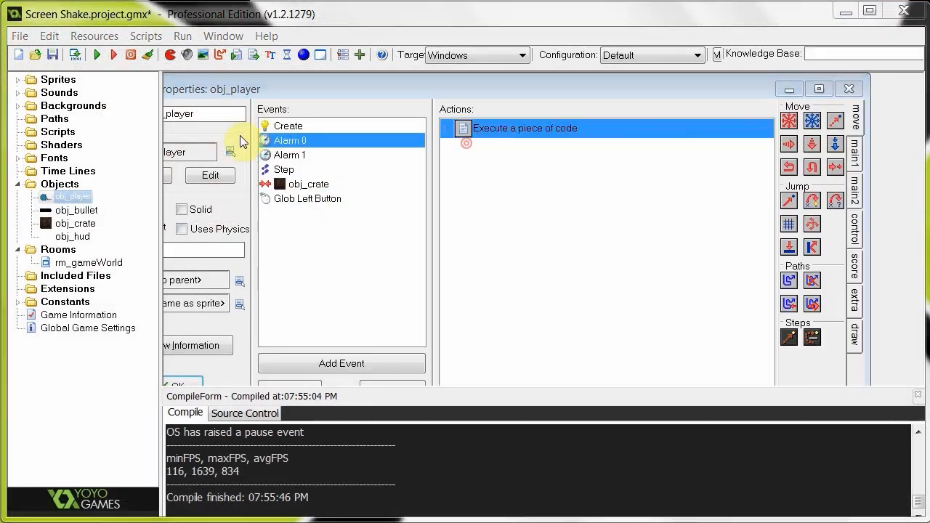
click(288, 154)
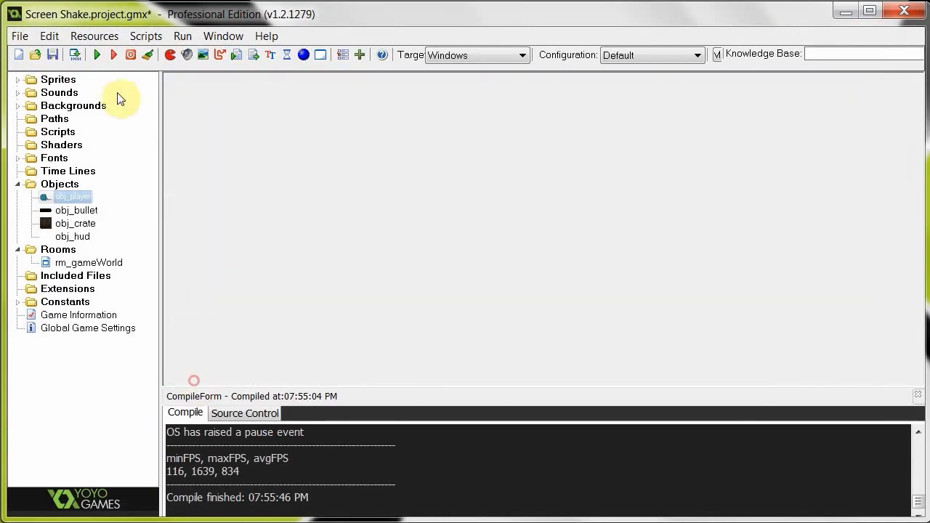
click(95, 55)
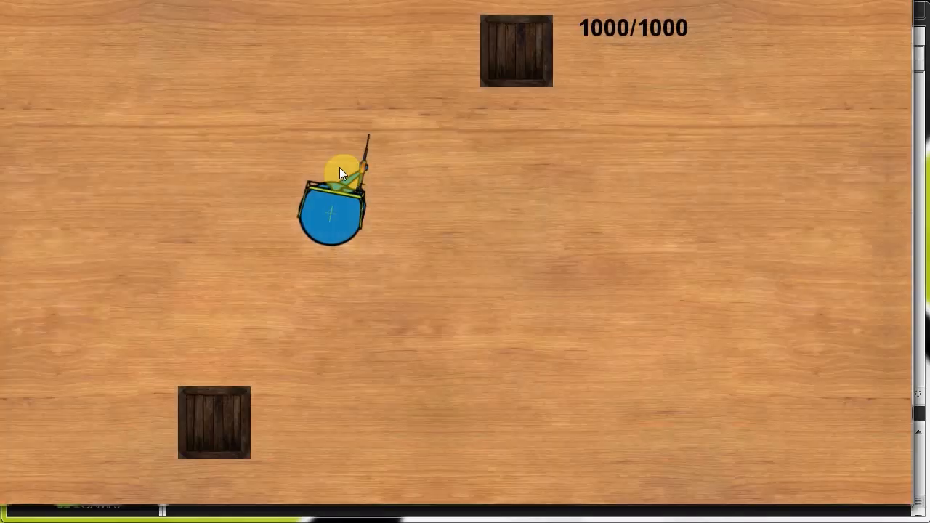